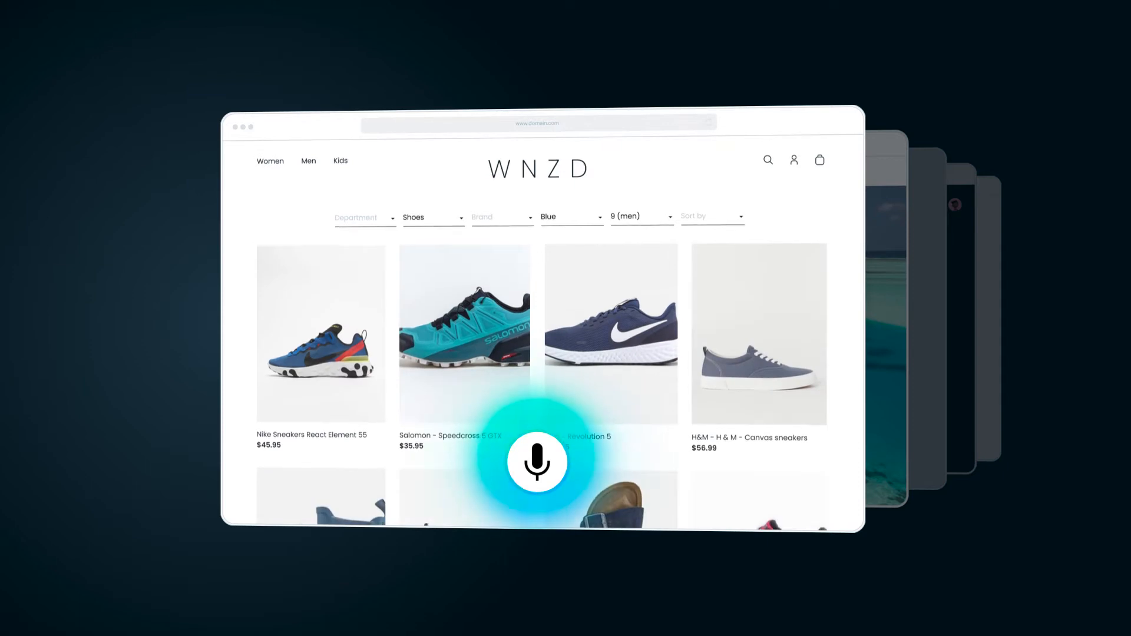
scroll(down, 3)
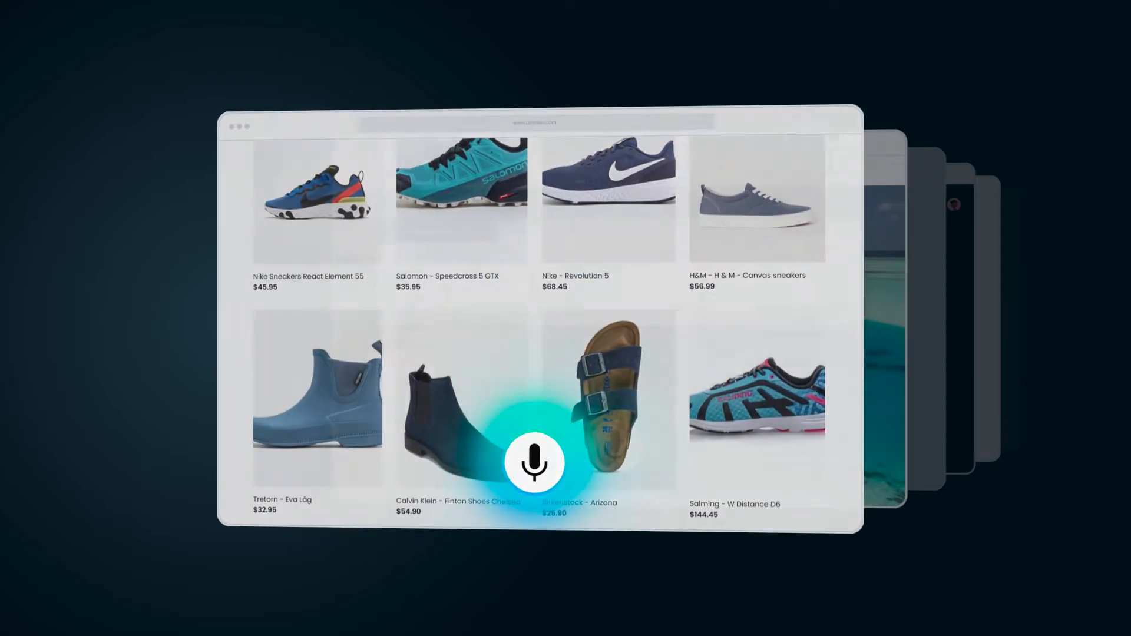